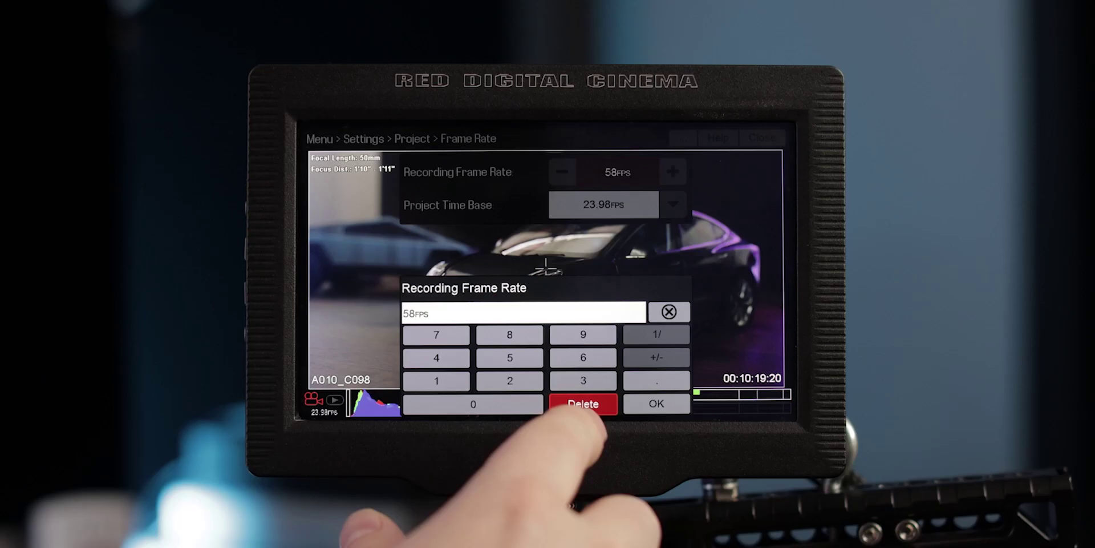
Enter a decimal point so the Recording Frame Rate reads '58.'
left_click(656, 380)
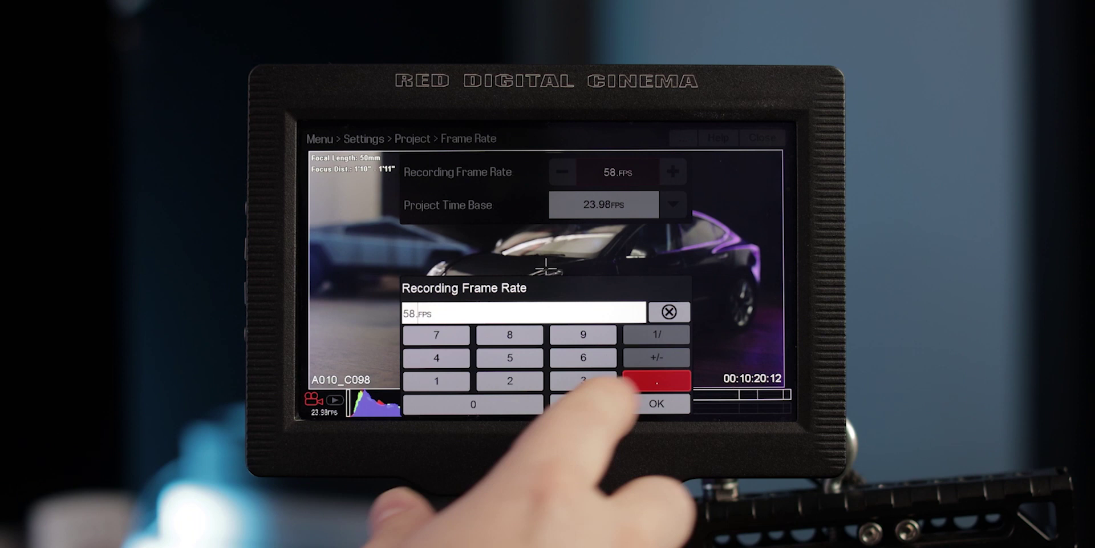